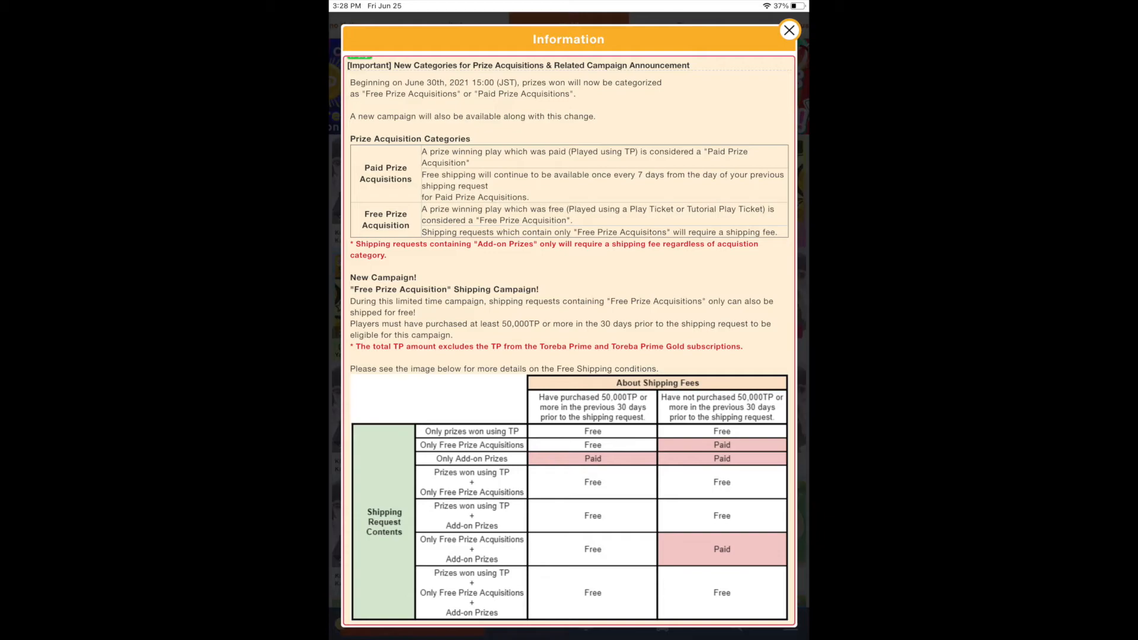
Close the shipping-fee Information popup to reveal the USA Limited and Toreba Festival prize grid.
left_click(789, 30)
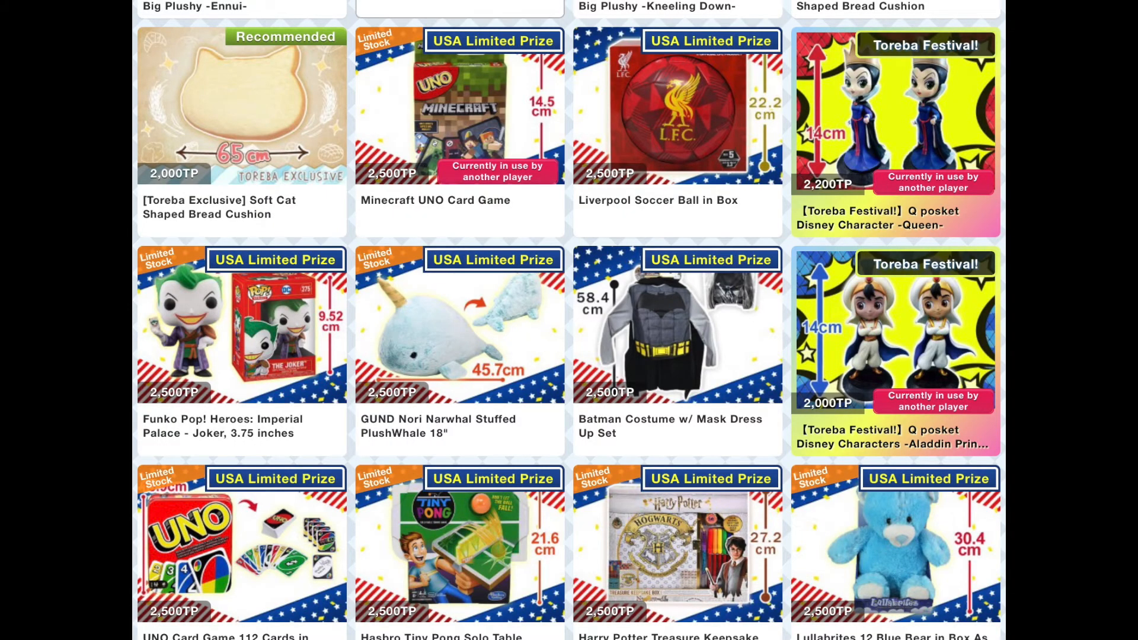